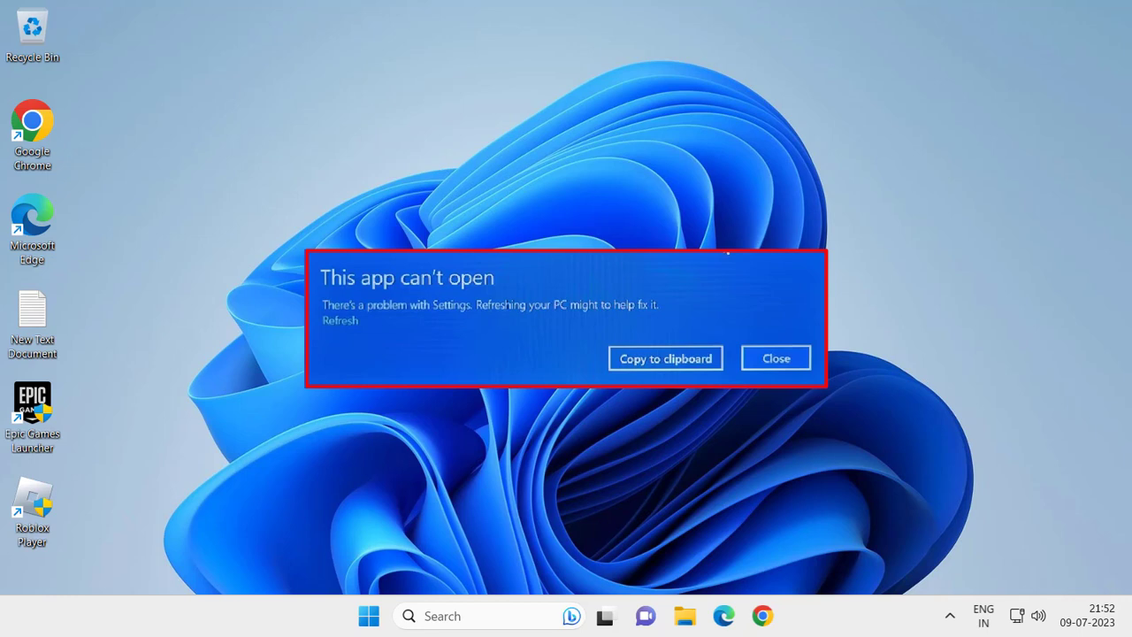
- Close the 'This app can't open' error shown for Settings
left_click(776, 358)
type("windo")
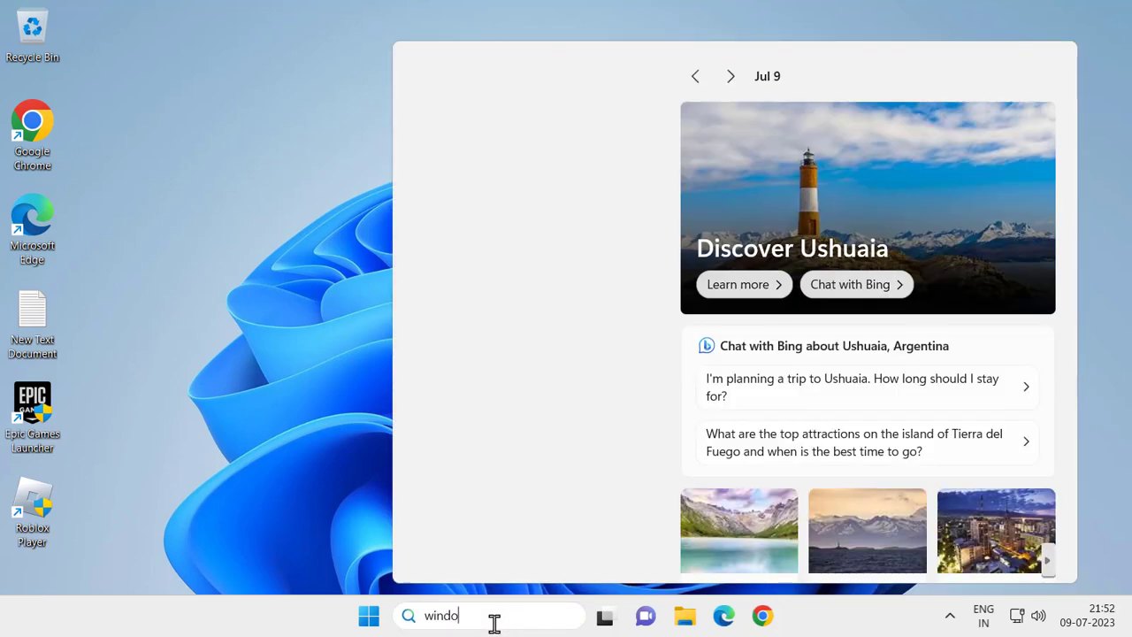
- Open Windows Update settings from search and start checking for updates
type("ws u")
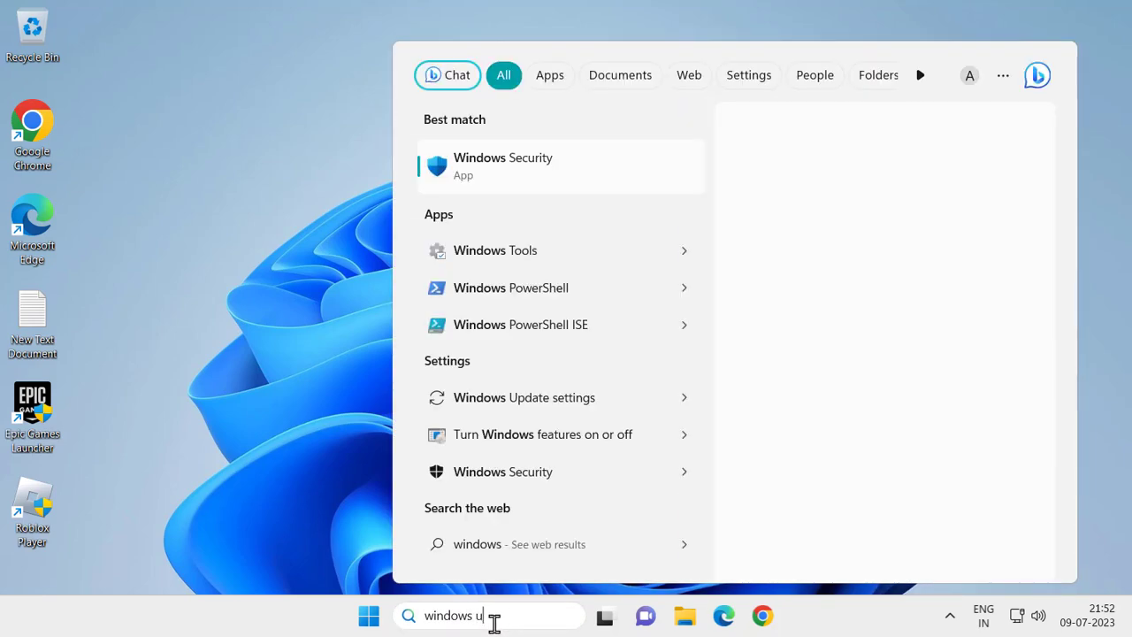
type("pdate settings")
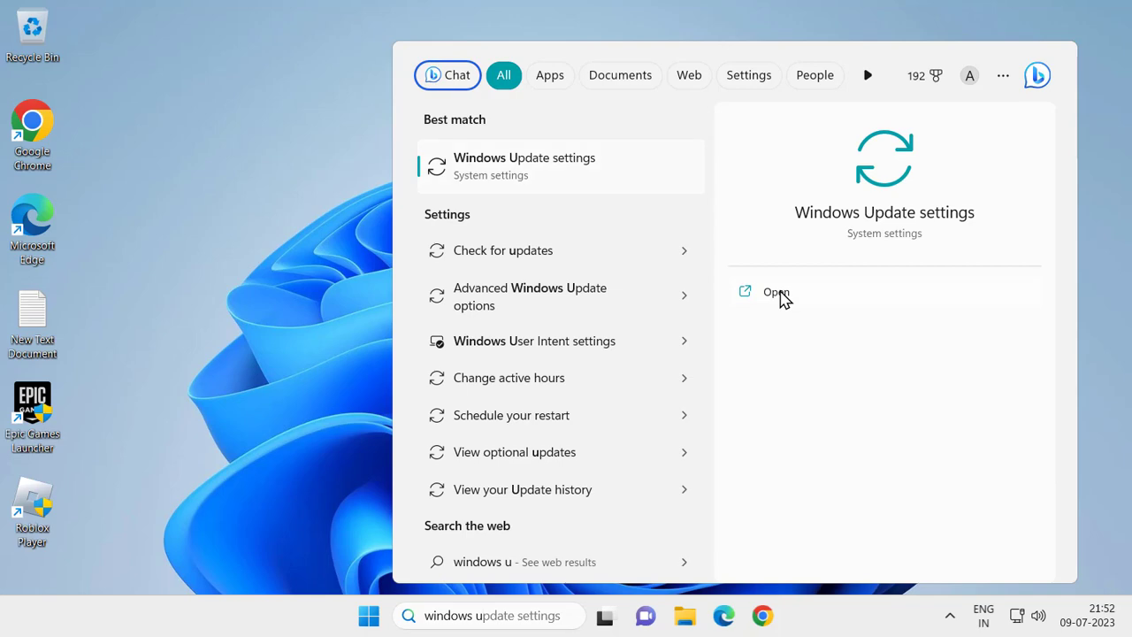
left_click(776, 292)
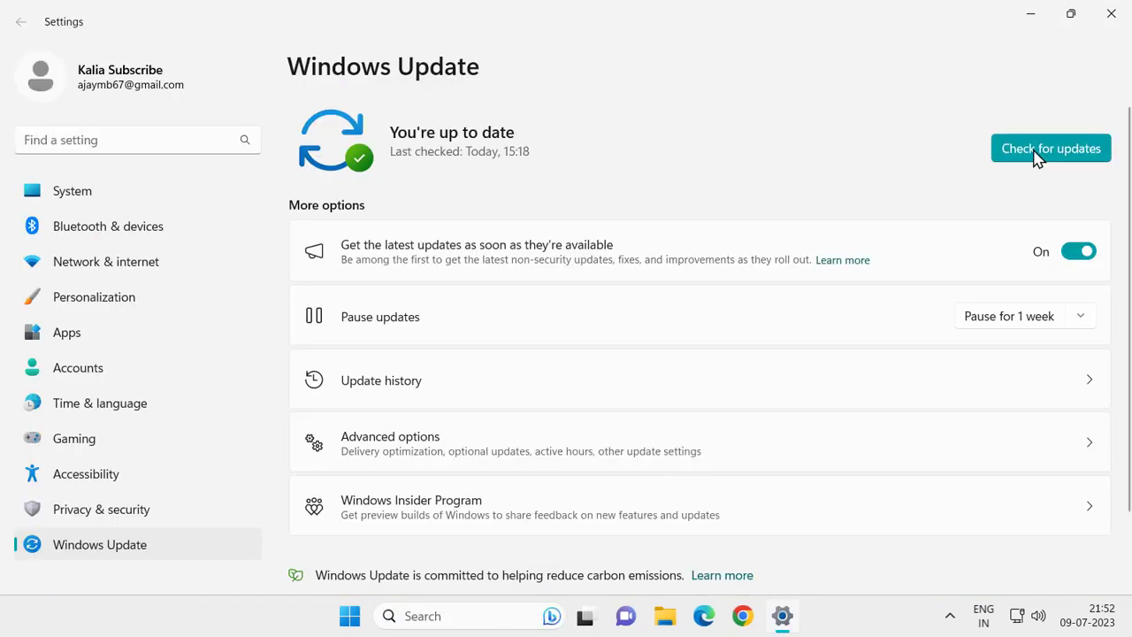
left_click(1051, 148)
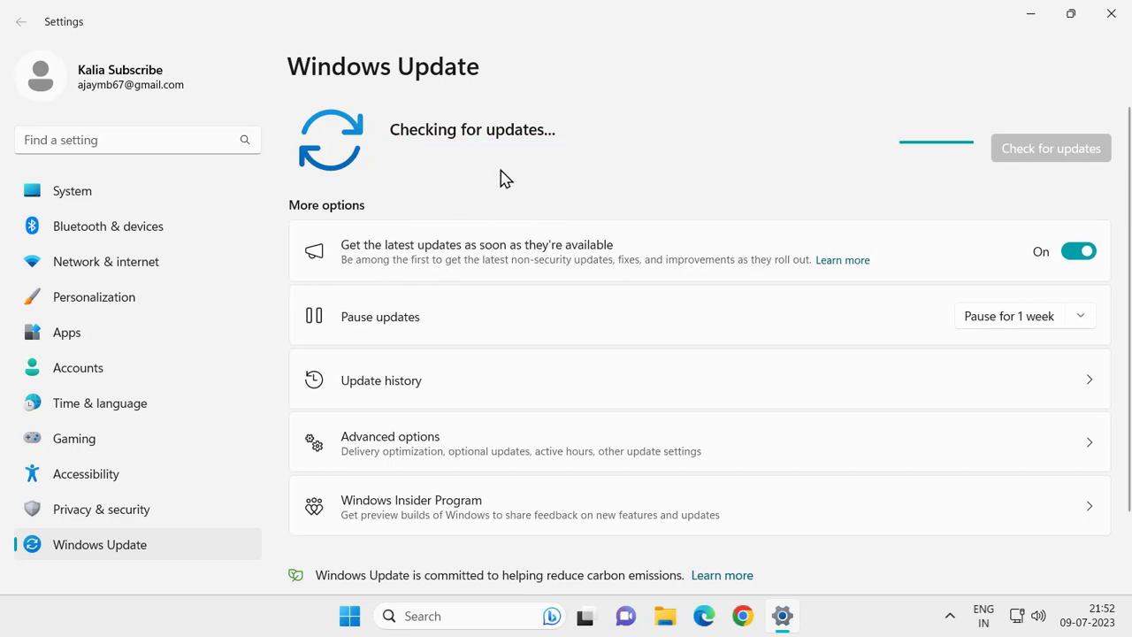
mouse_move(565, 169)
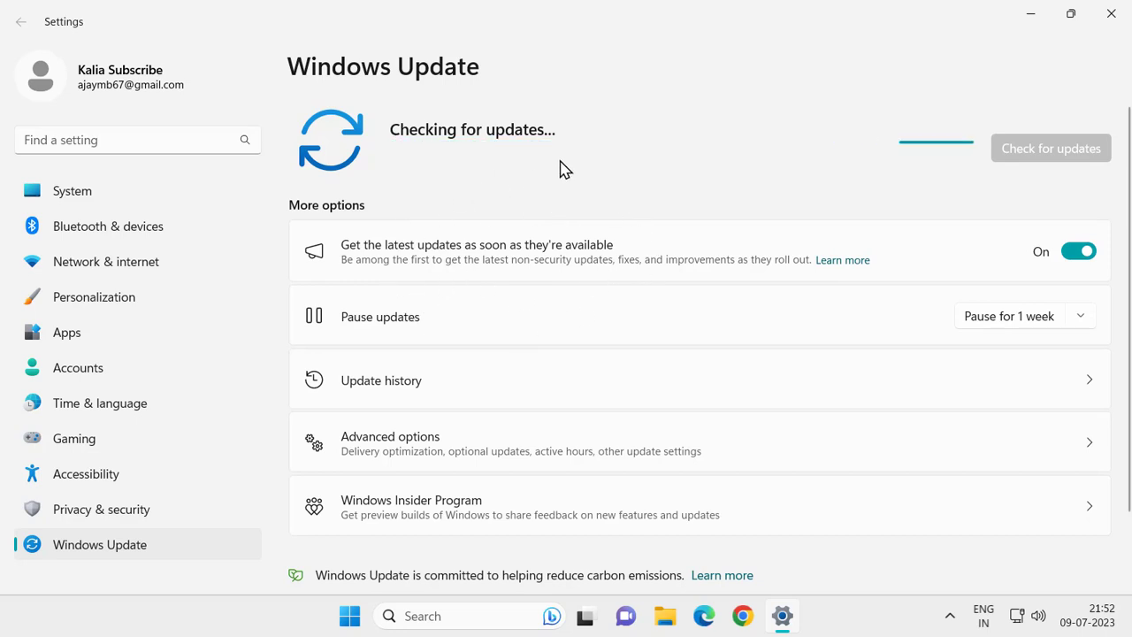
mouse_move(1015, 33)
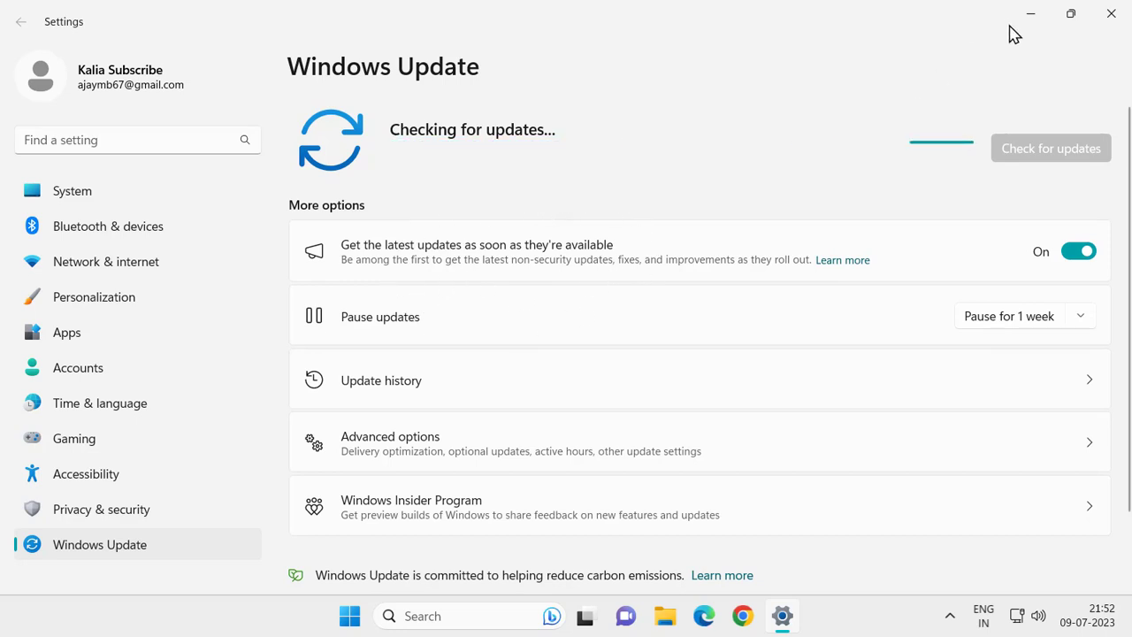
mouse_move(543, 218)
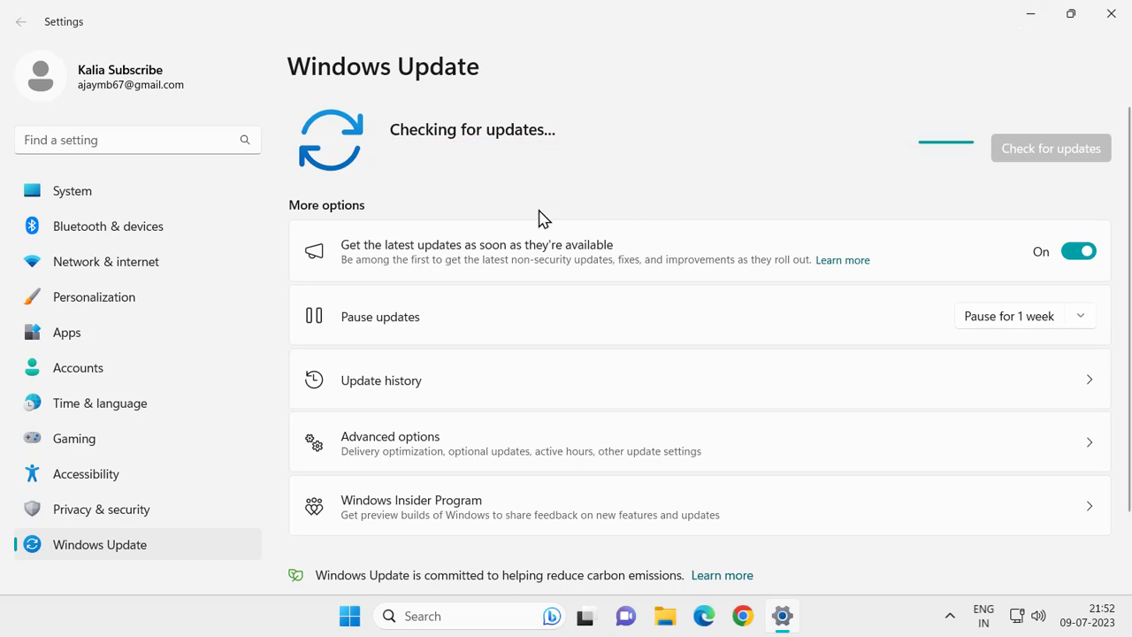
mouse_move(764, 183)
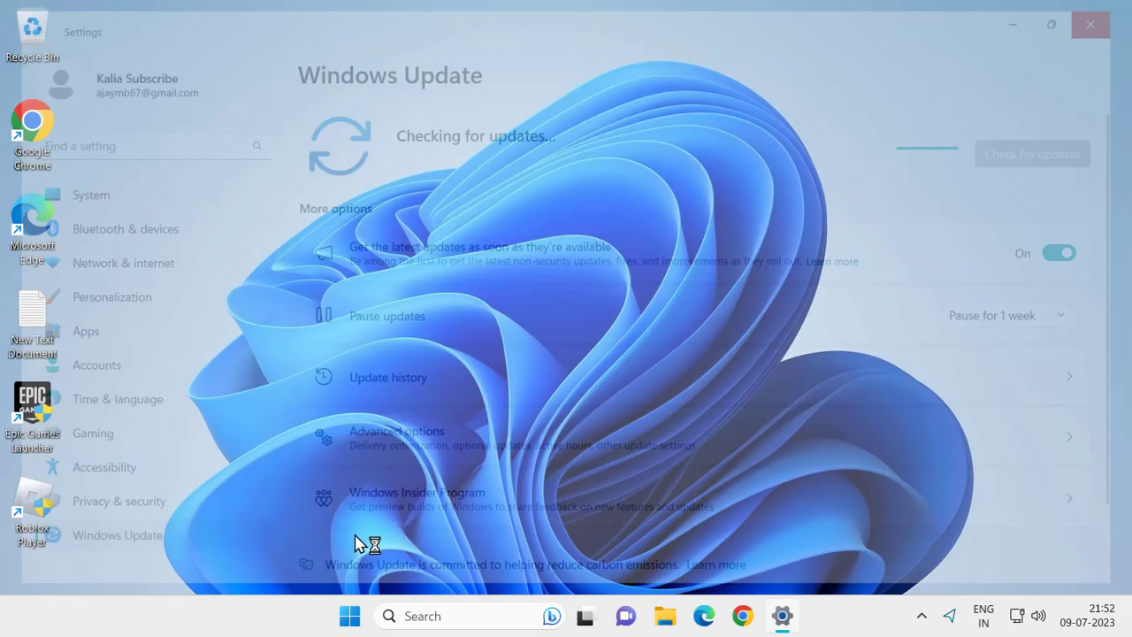
- Close Settings and run wsreset from the Run dialog to reset the Store cache
left_click(1090, 24)
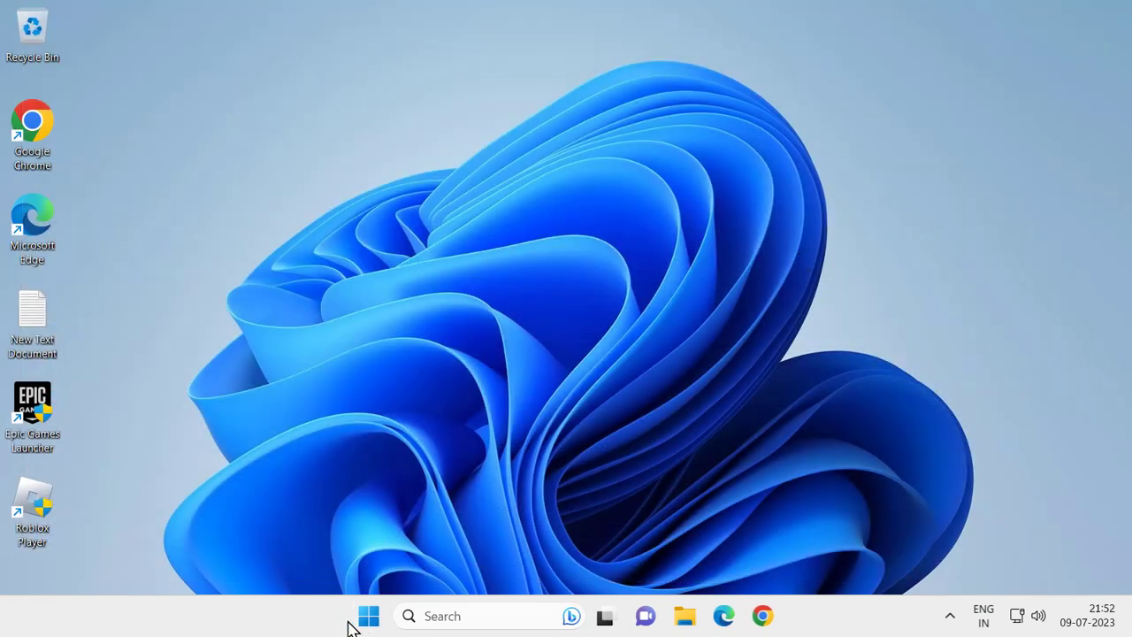
right_click(368, 616)
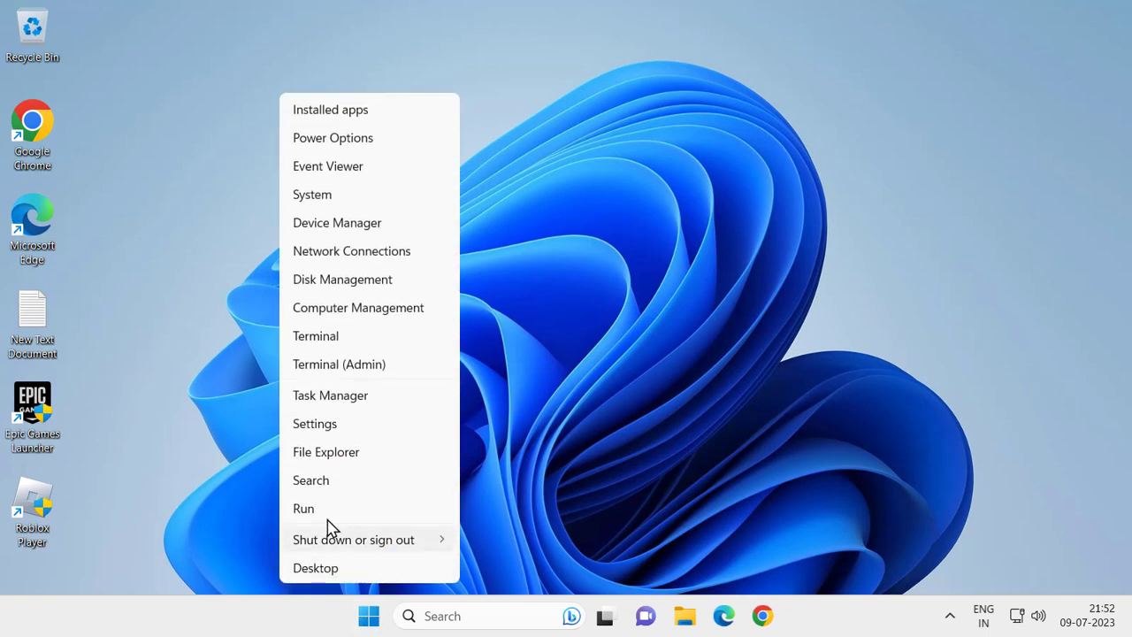
left_click(304, 508)
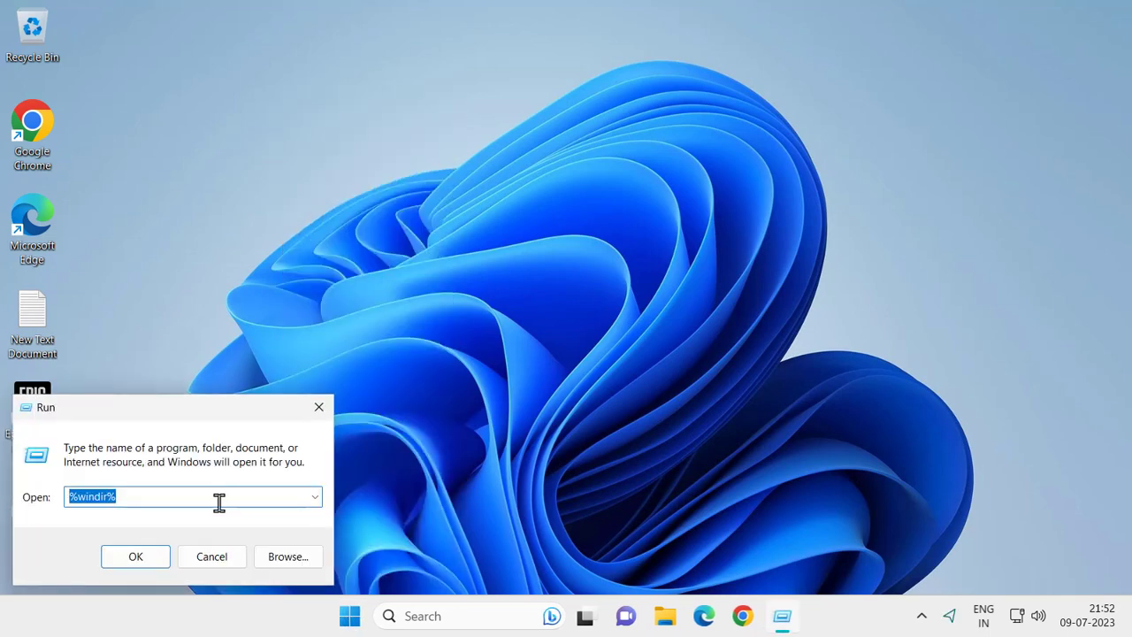
type("ws")
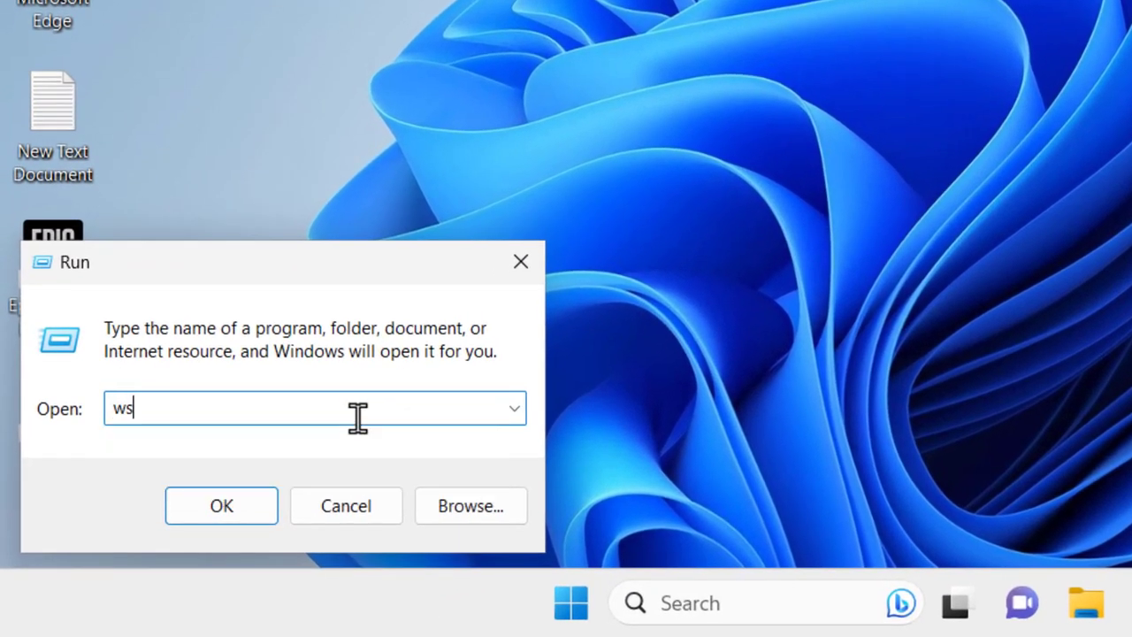
type("reset")
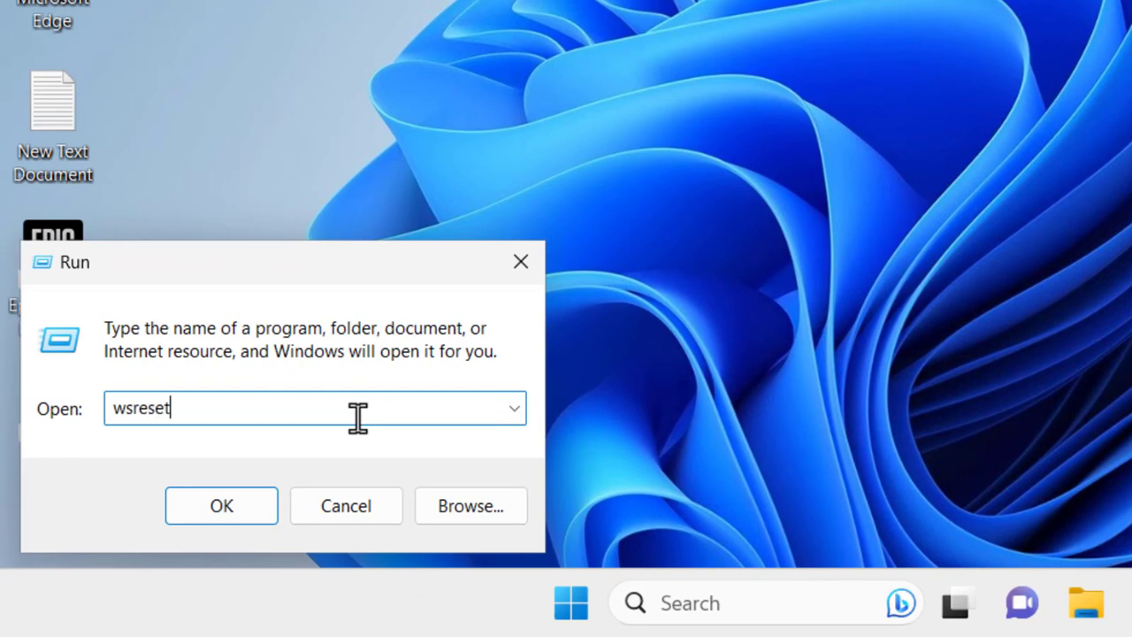
left_click(221, 505)
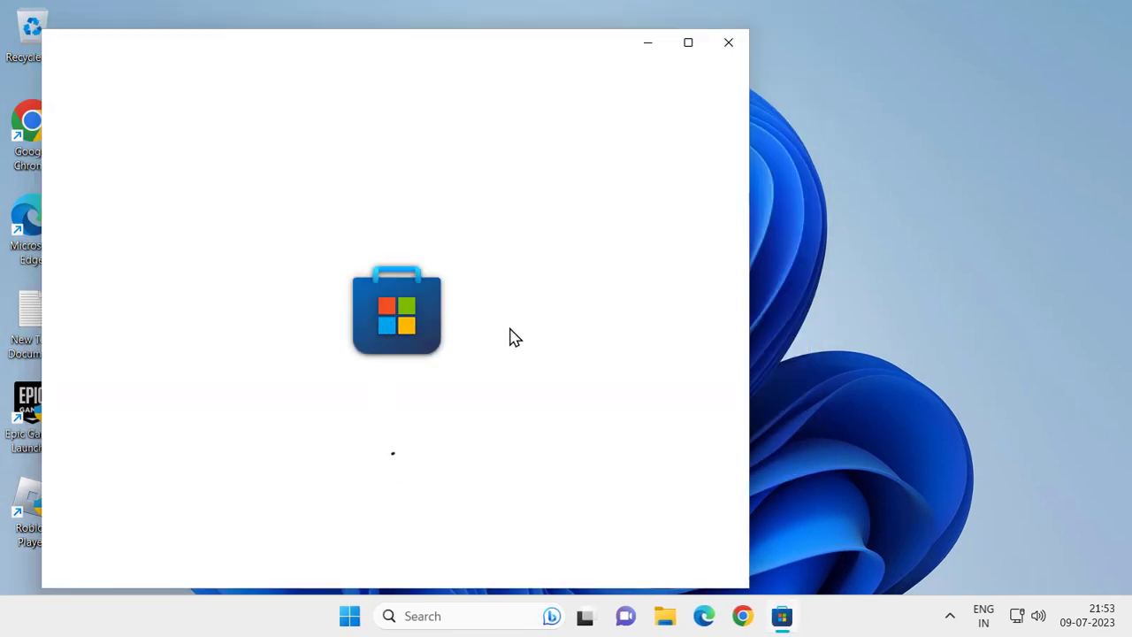
mouse_move(509, 316)
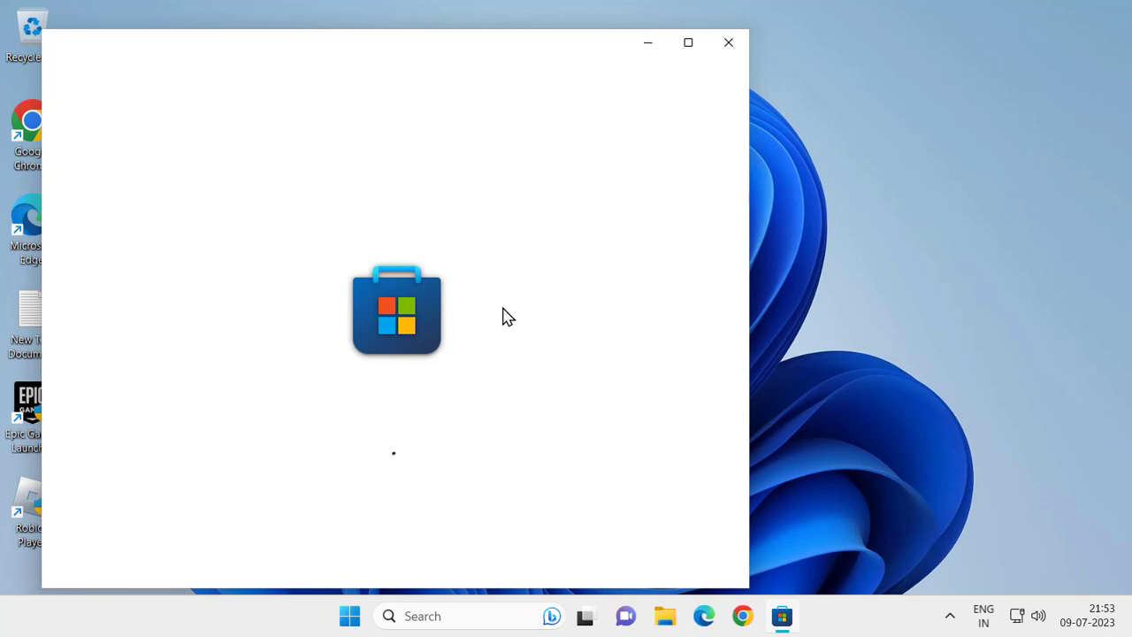
mouse_move(509, 258)
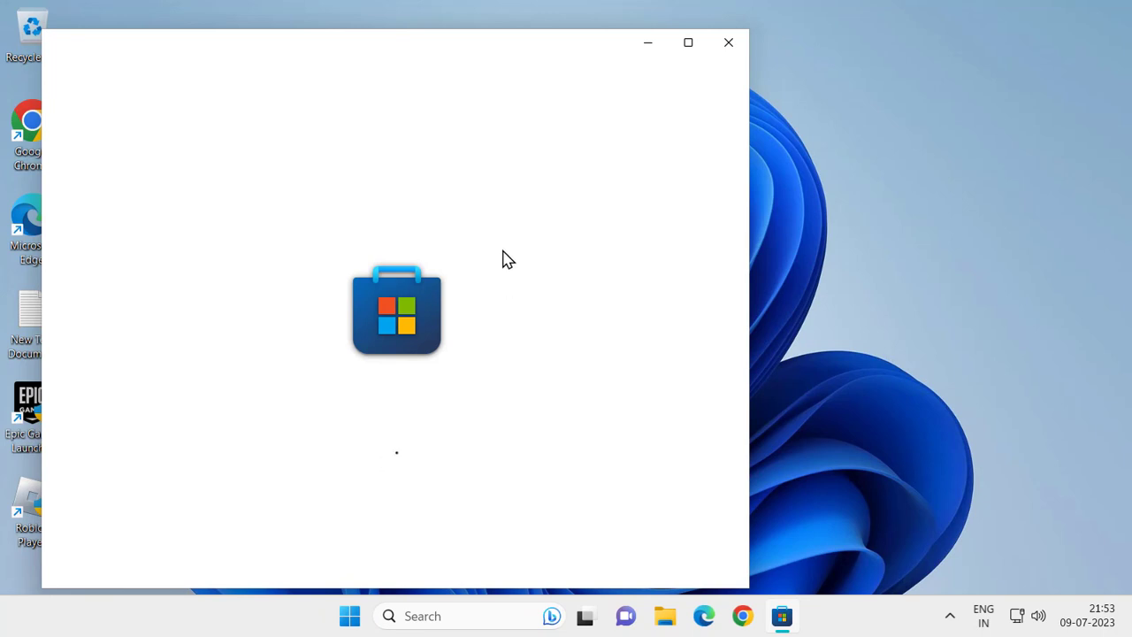
mouse_move(565, 236)
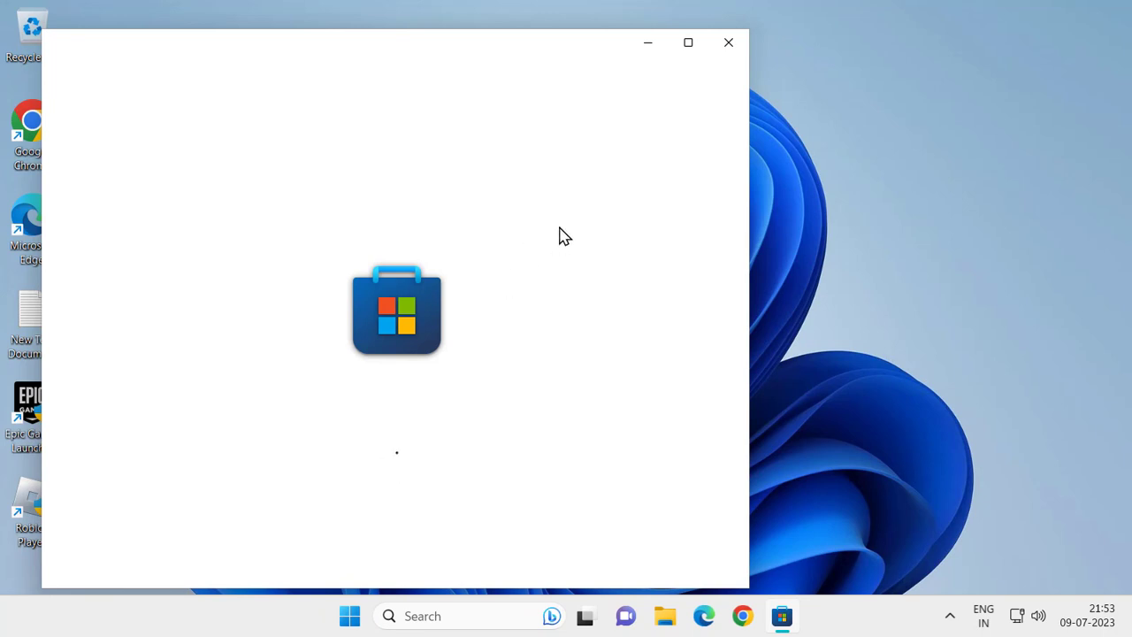
mouse_move(559, 227)
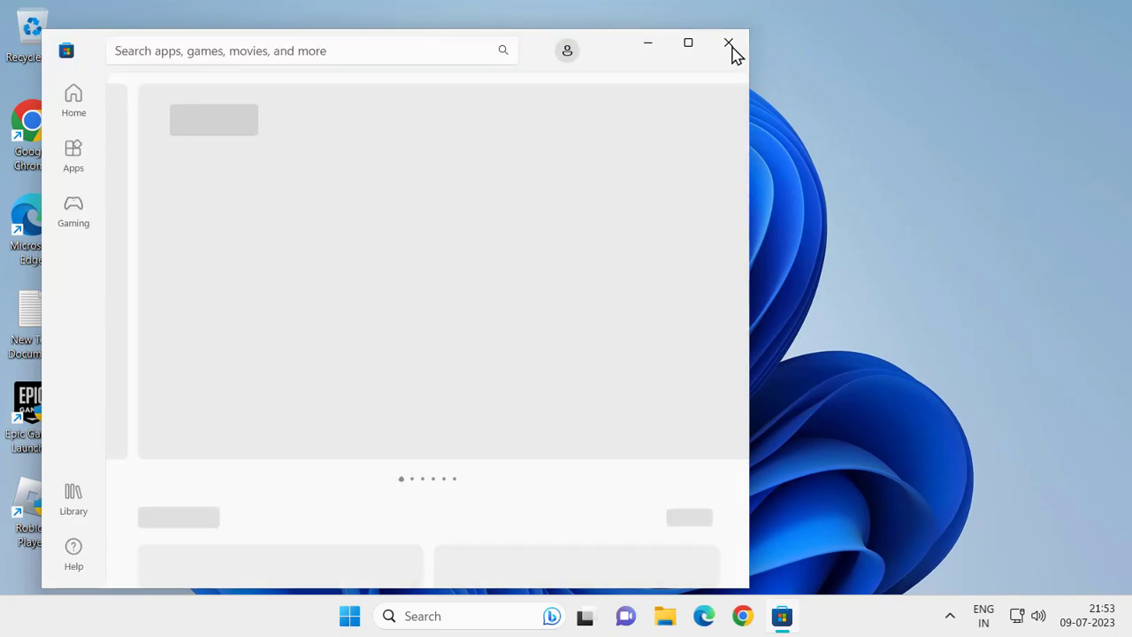
- Close Microsoft Store and reopen Settings at the Accounts Other users page
left_click(728, 43)
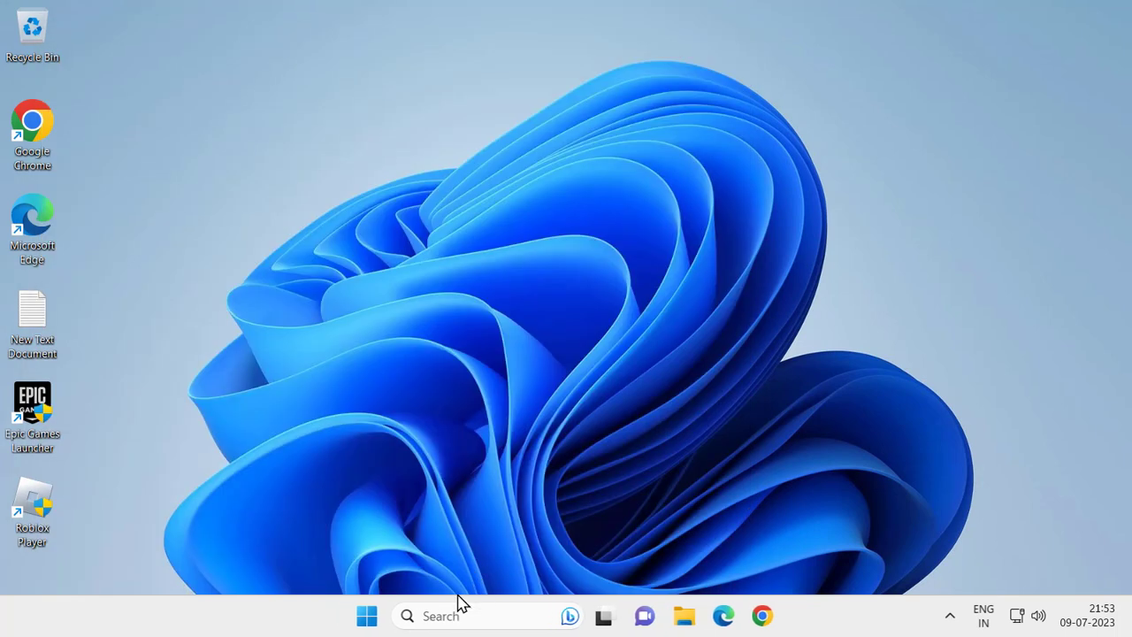
mouse_move(469, 575)
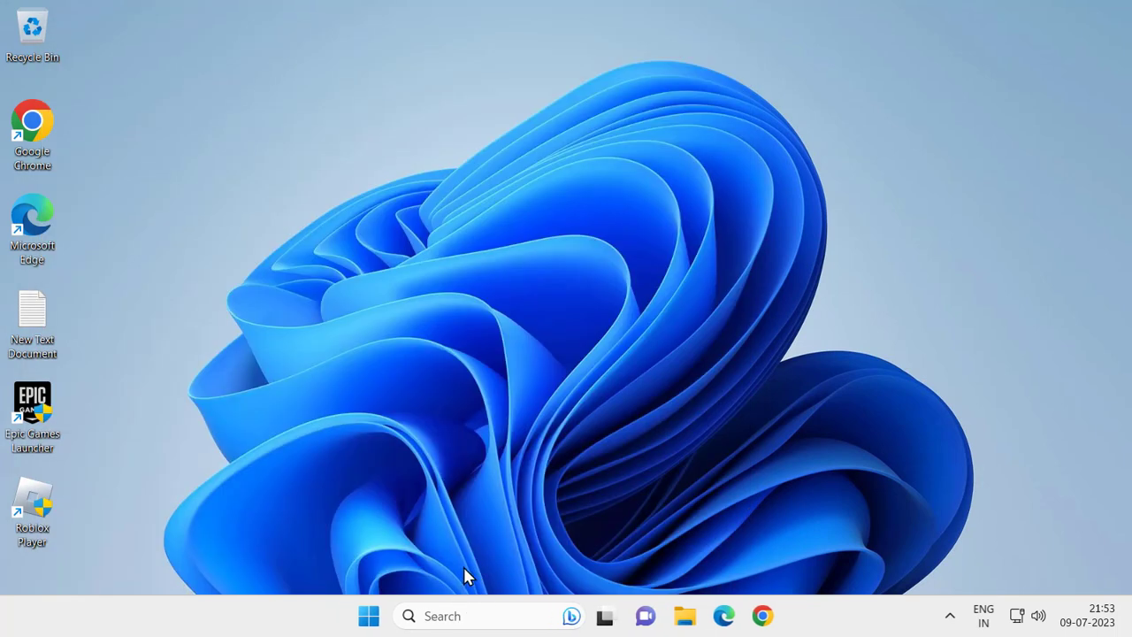
mouse_move(460, 606)
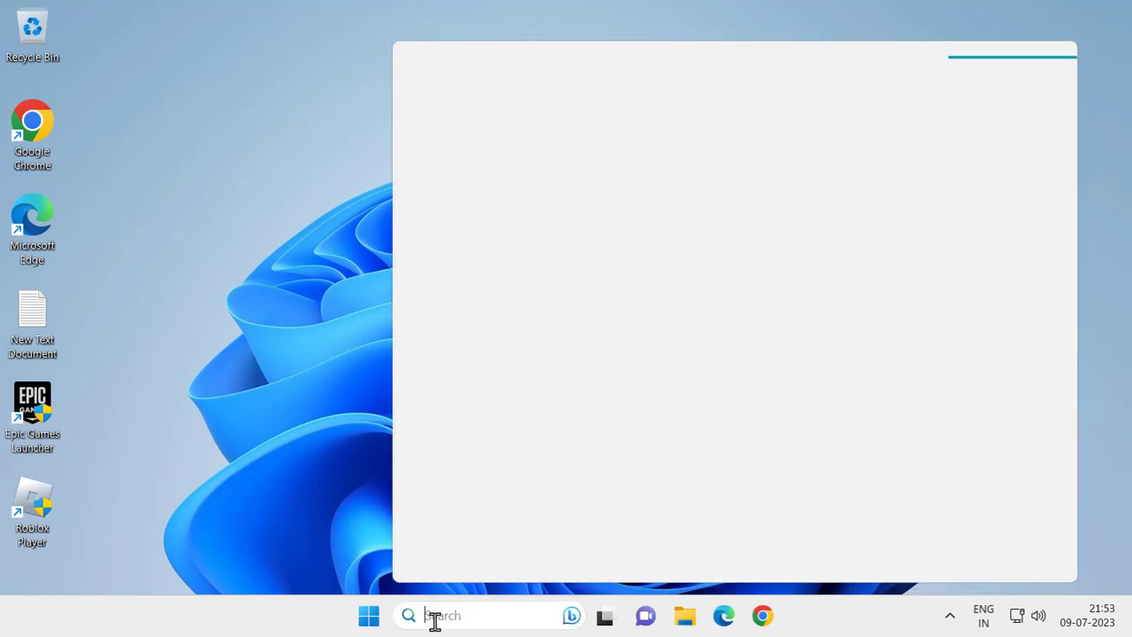
right_click(369, 616)
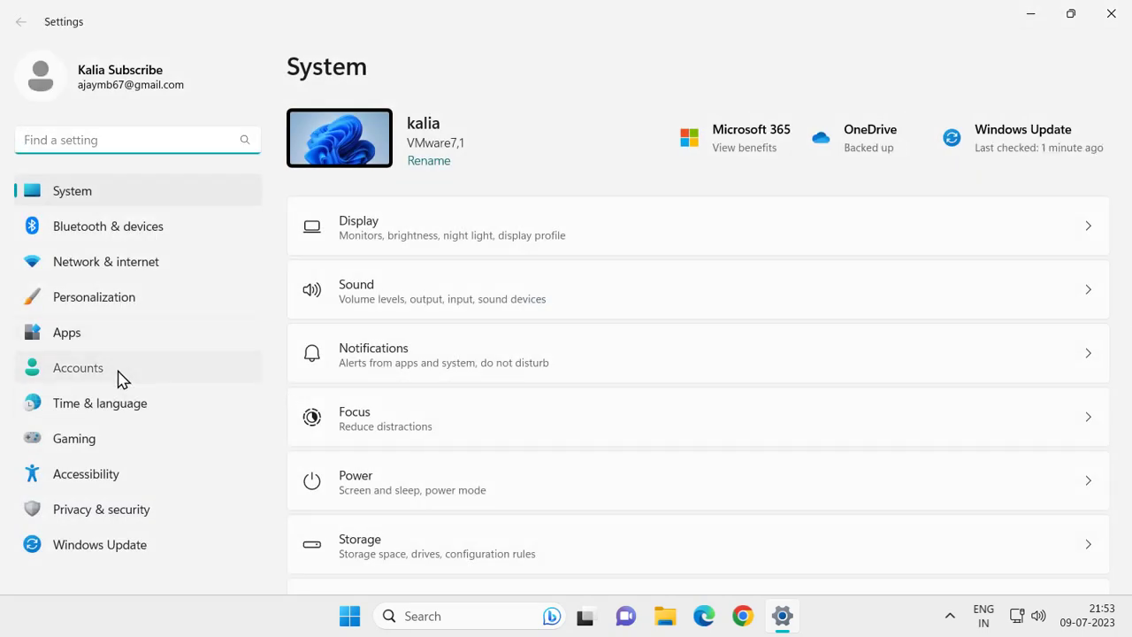
left_click(78, 367)
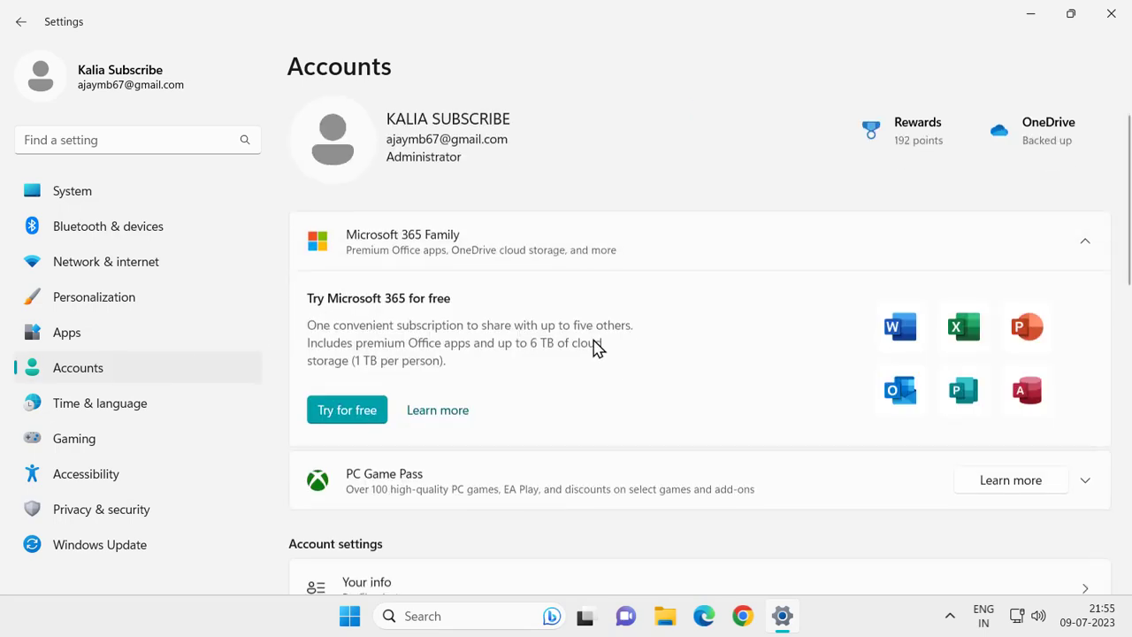
scroll("down", 3)
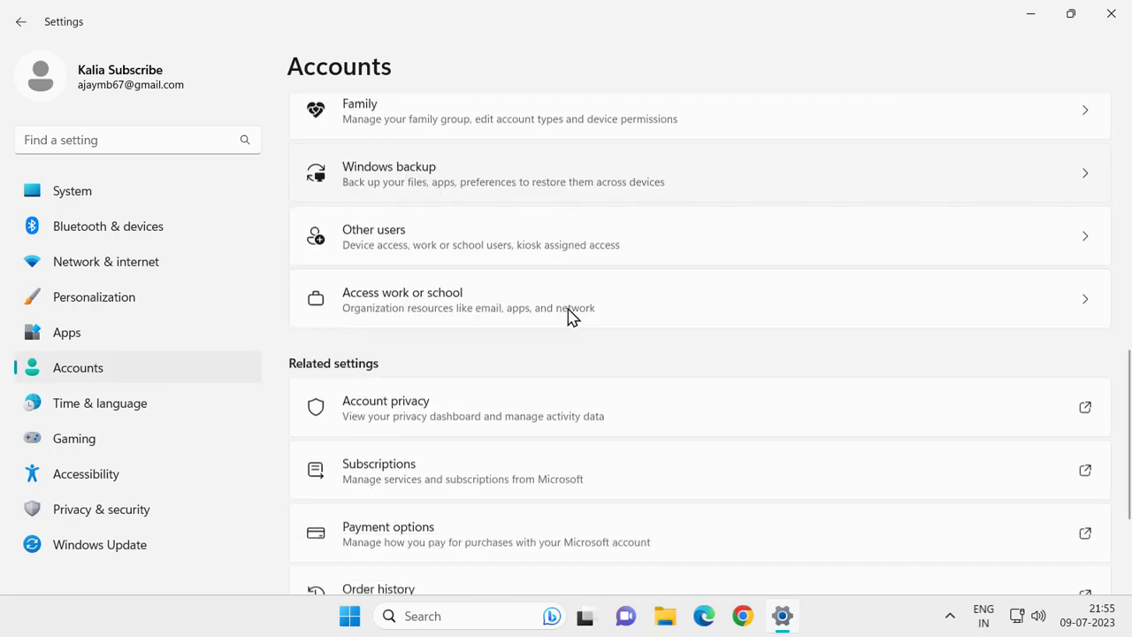
scroll("up", 3)
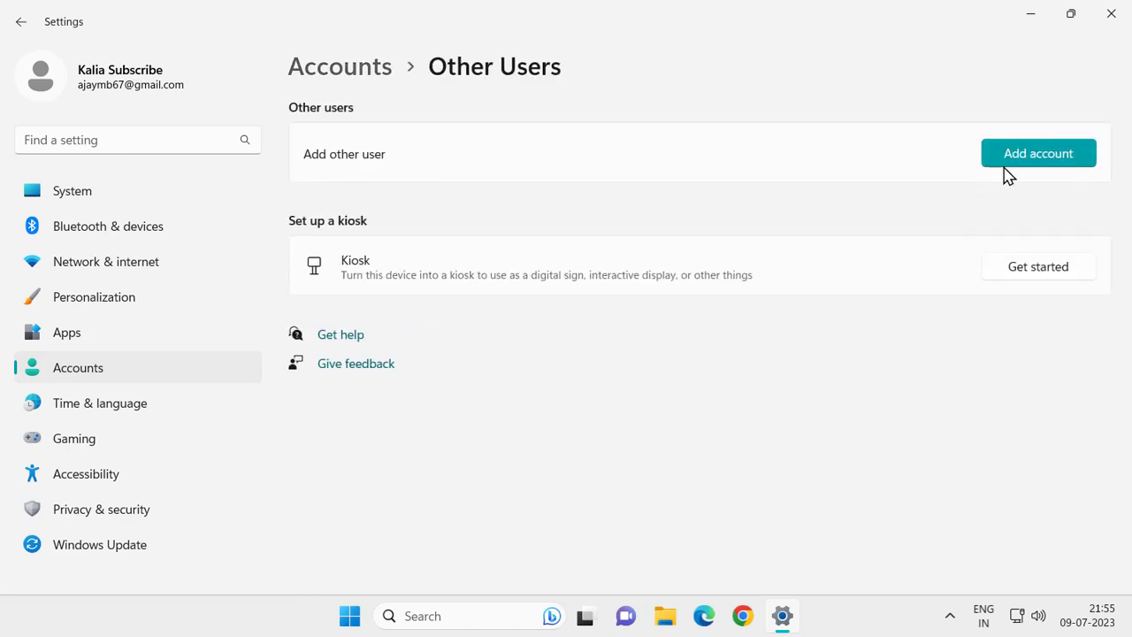
- Add an account, skipping sign-in info and Microsoft account, to reach the local user form
left_click(1037, 153)
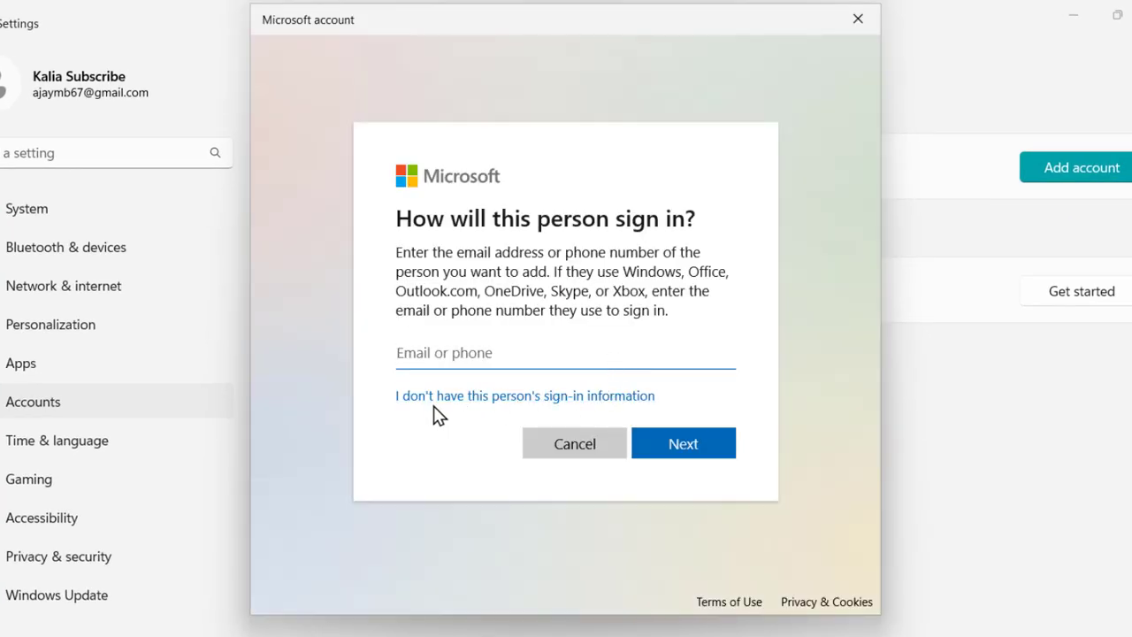
mouse_move(538, 415)
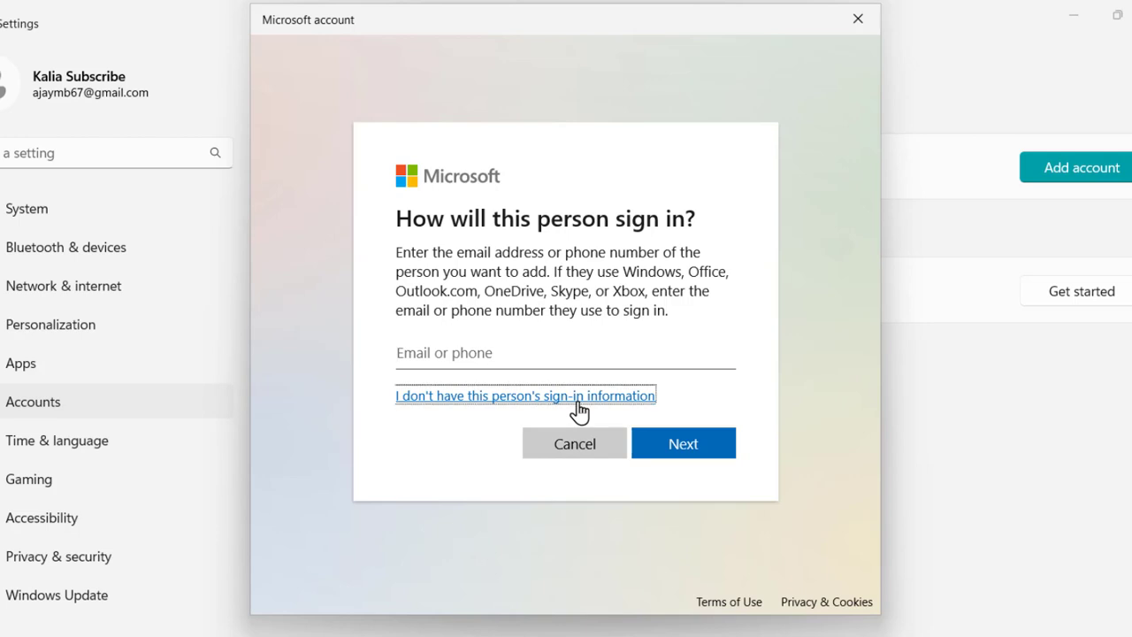
left_click(526, 395)
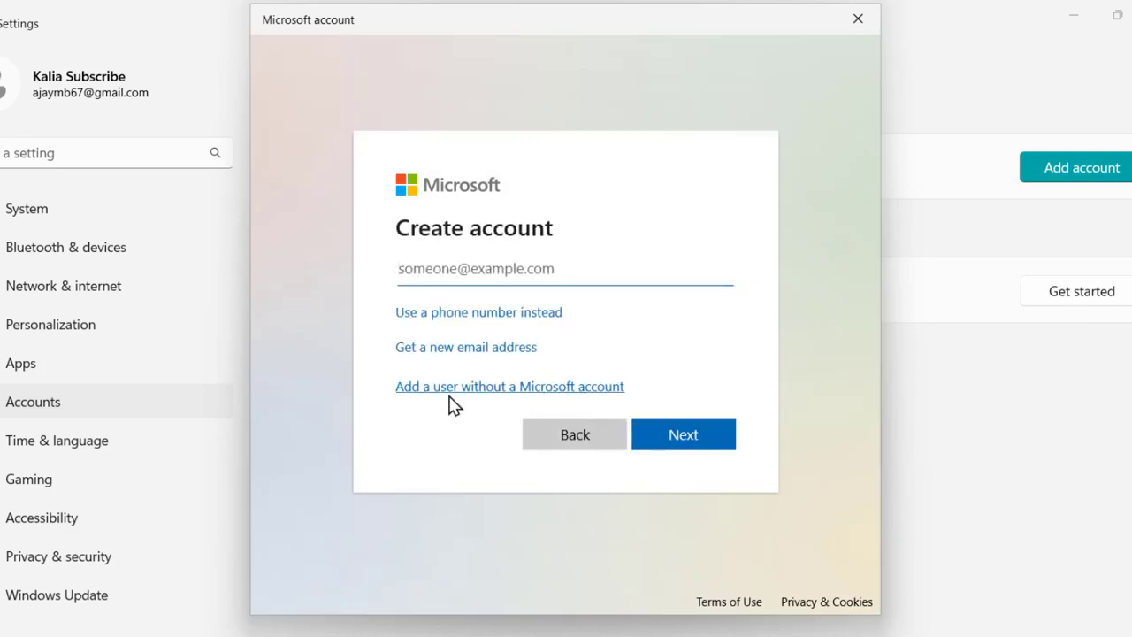
mouse_move(569, 396)
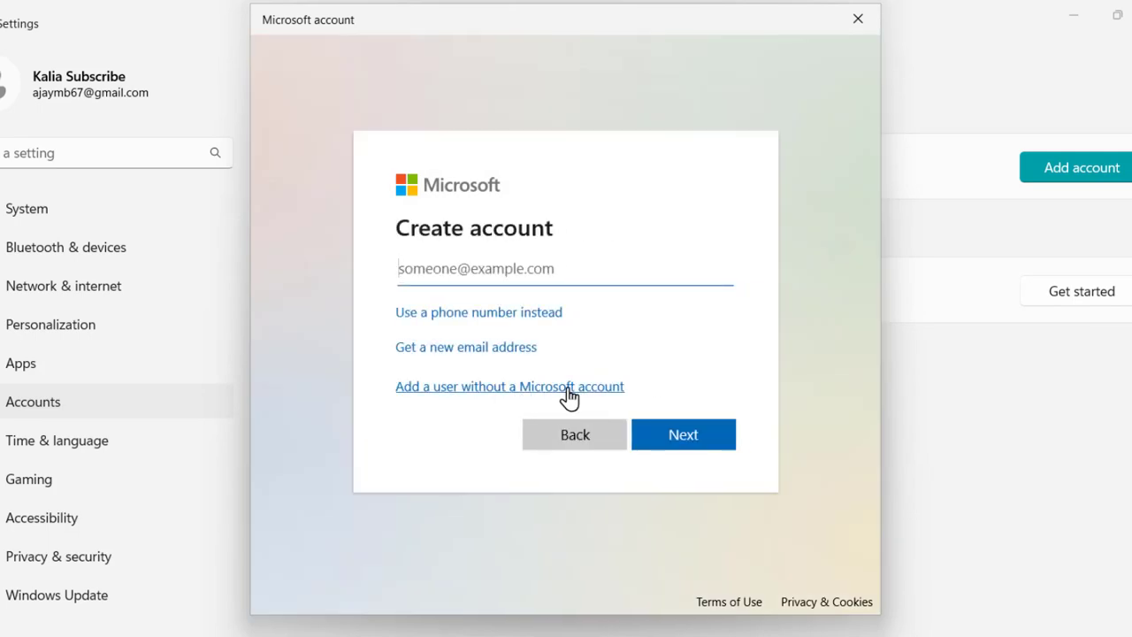
left_click(510, 386)
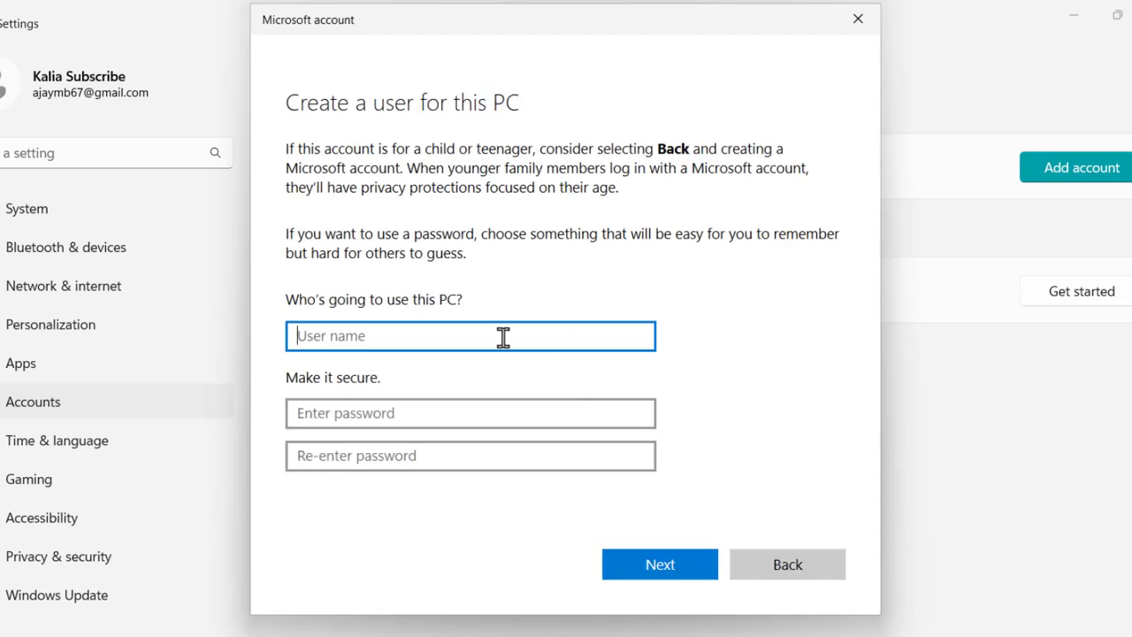
- Create the local account 'kalia Subscribe' with blank passwords
type("kl")
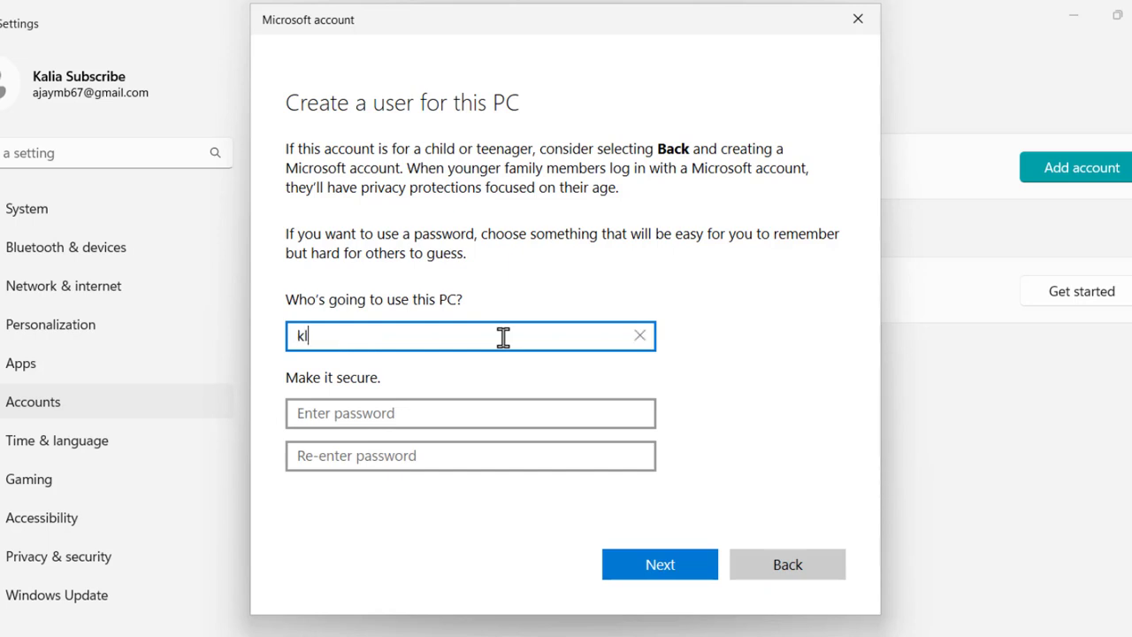
type("alia")
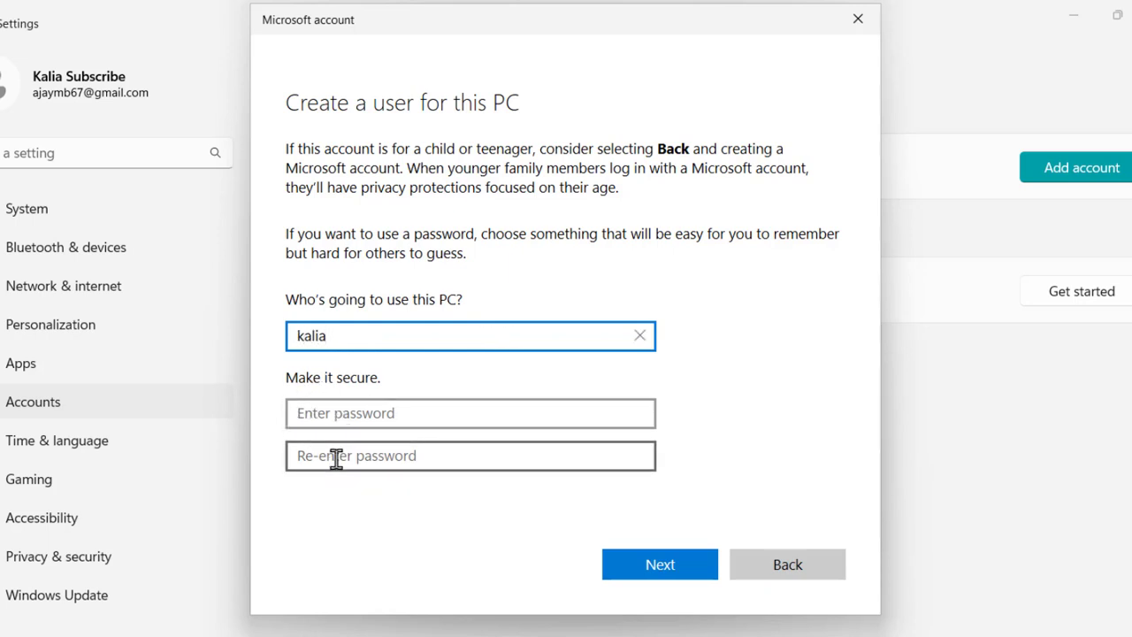
left_click(659, 564)
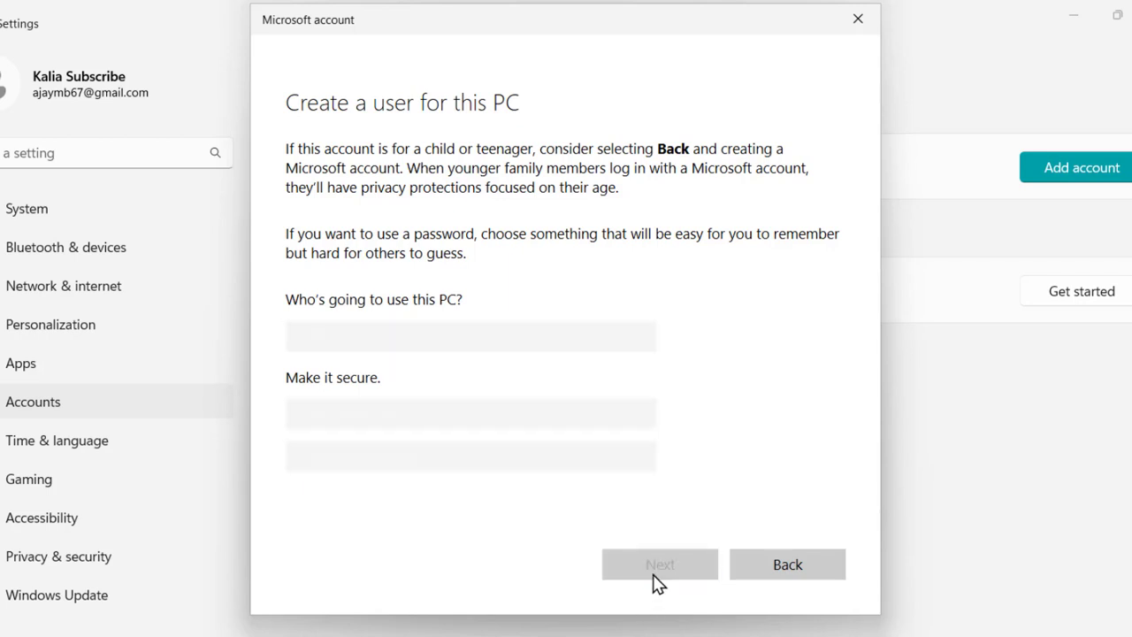
type("kalia")
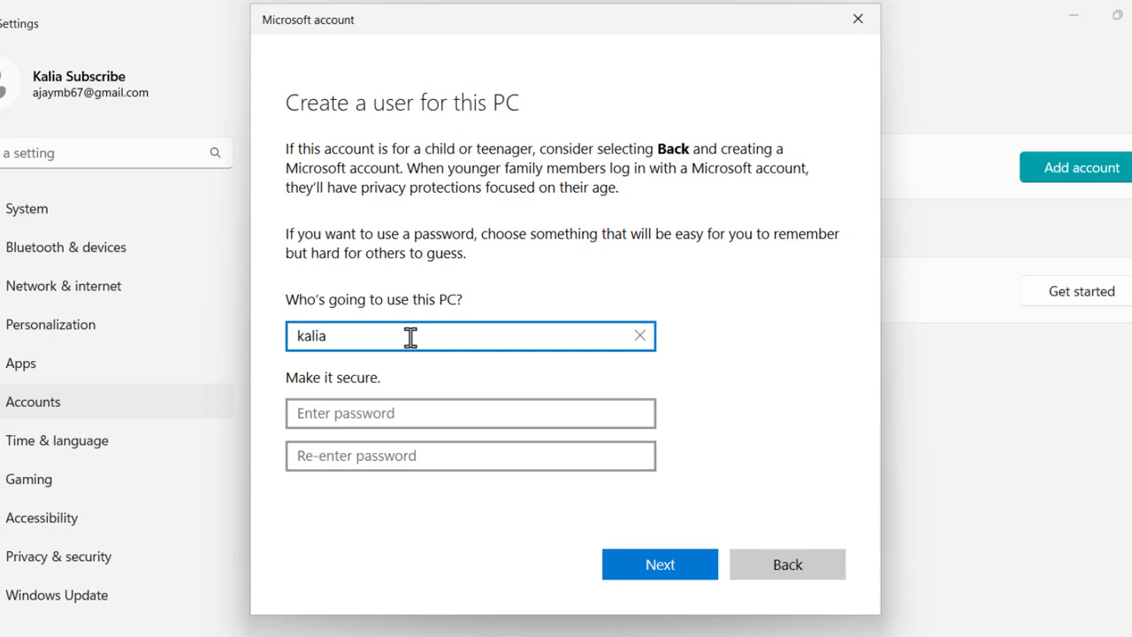
type("Subscribe")
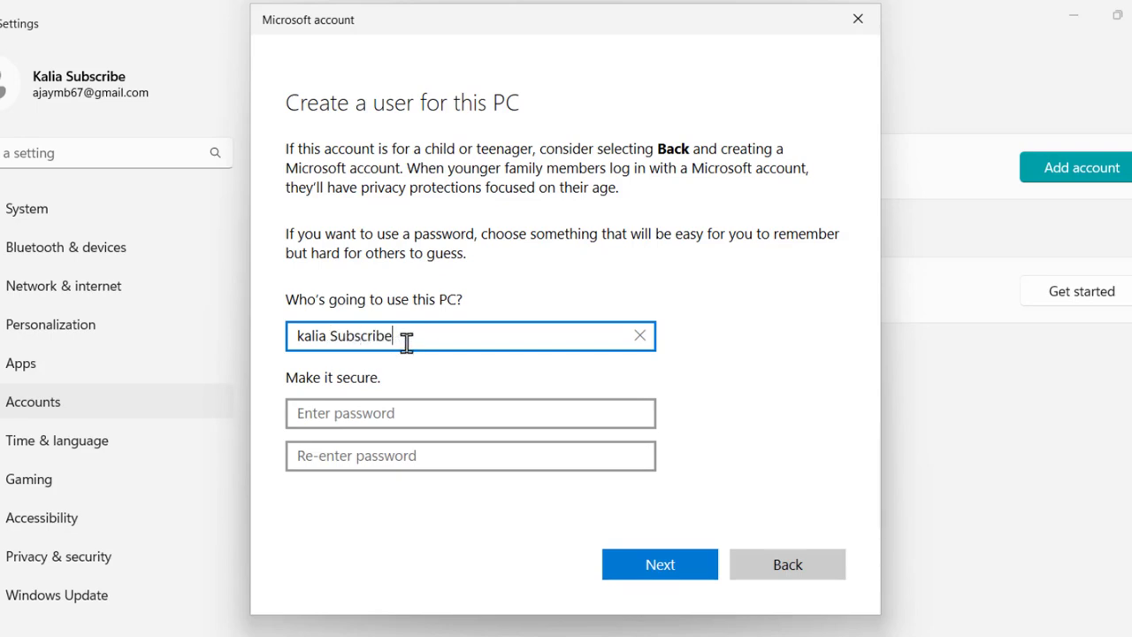
left_click(659, 564)
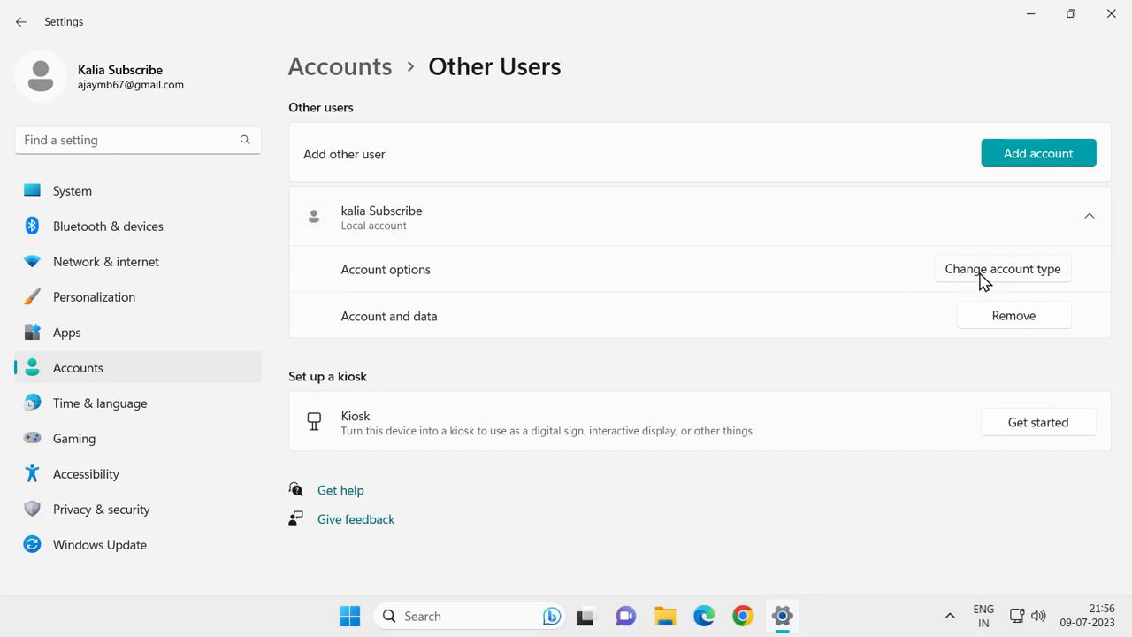
- Change the 'kalia Subscribe' account type to Administrator
left_click(1001, 268)
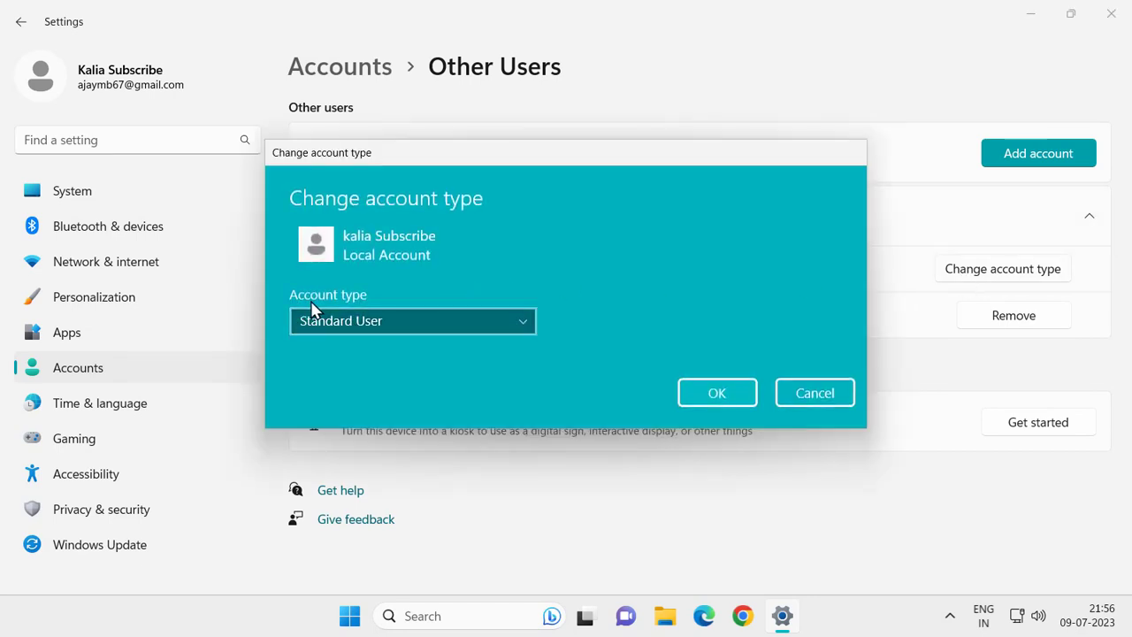
left_click(412, 320)
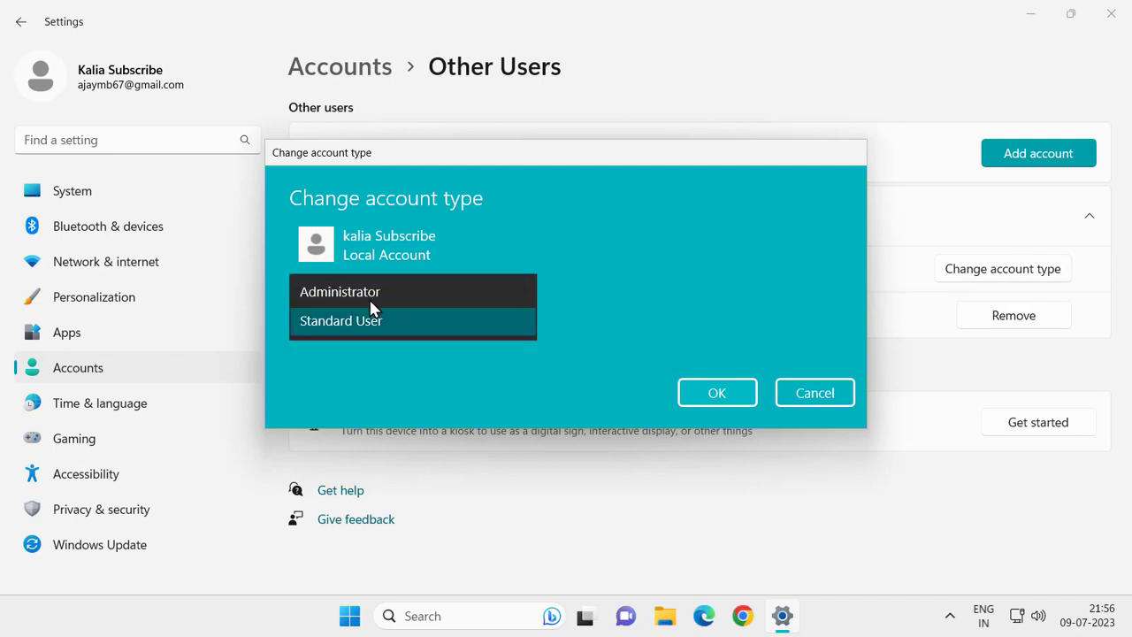
left_click(716, 392)
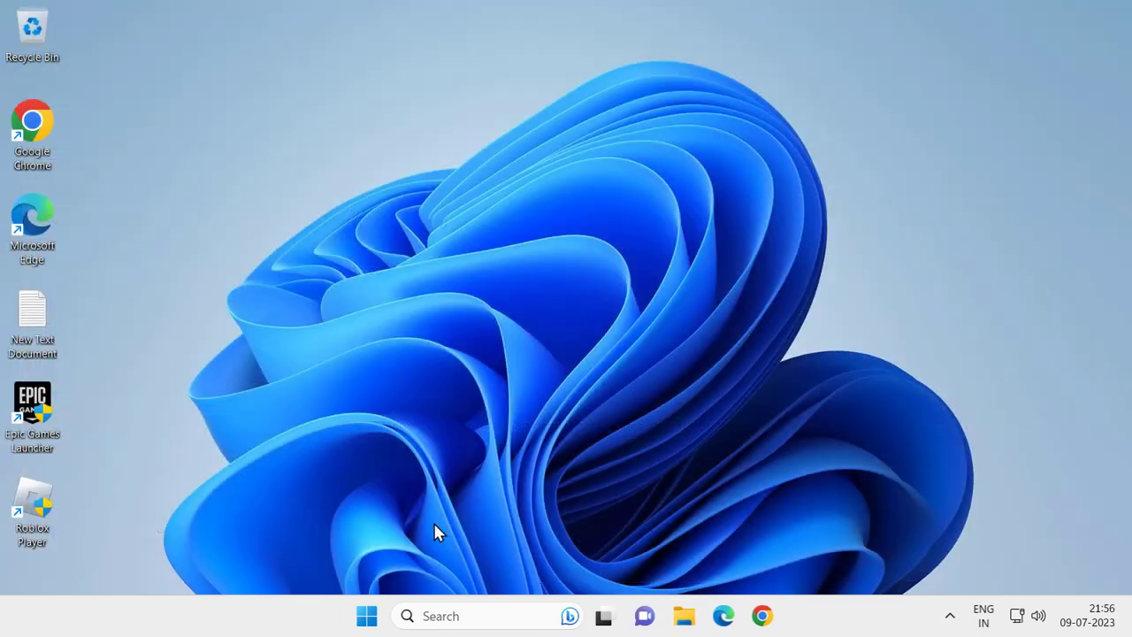
- Open the Start menu's account switcher listing the new 'kalia Subscribe' user
left_click(366, 616)
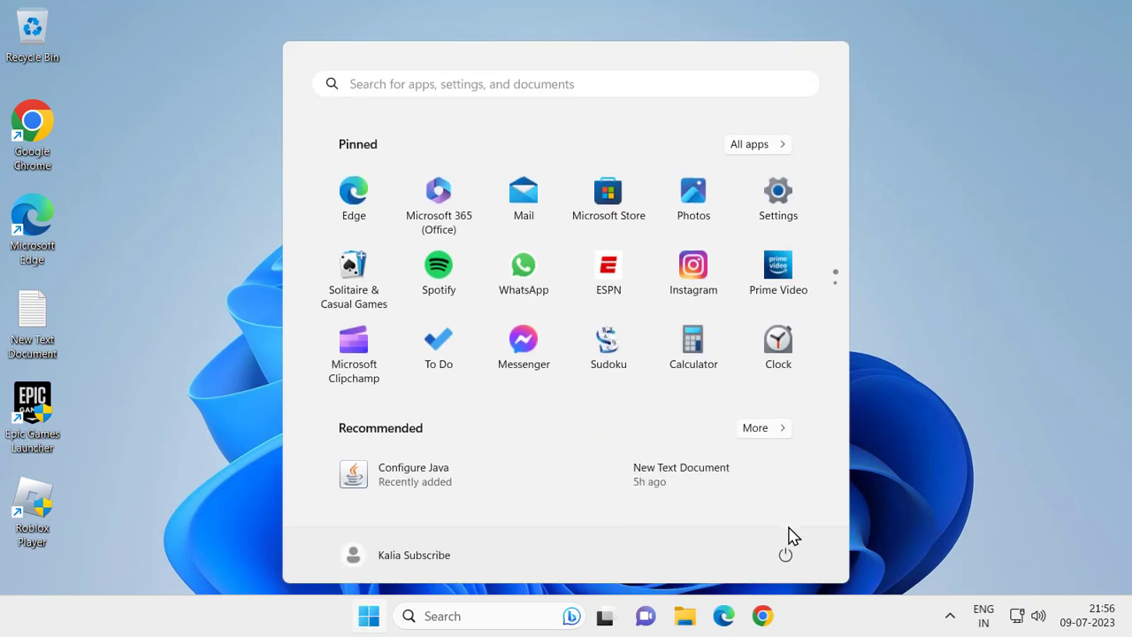
left_click(413, 555)
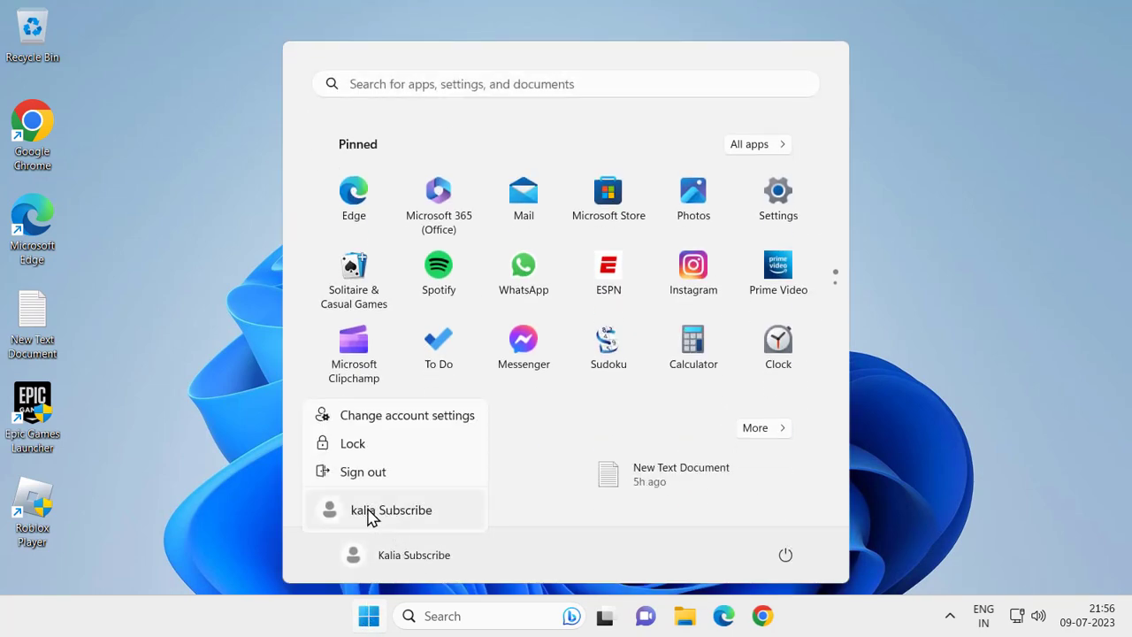